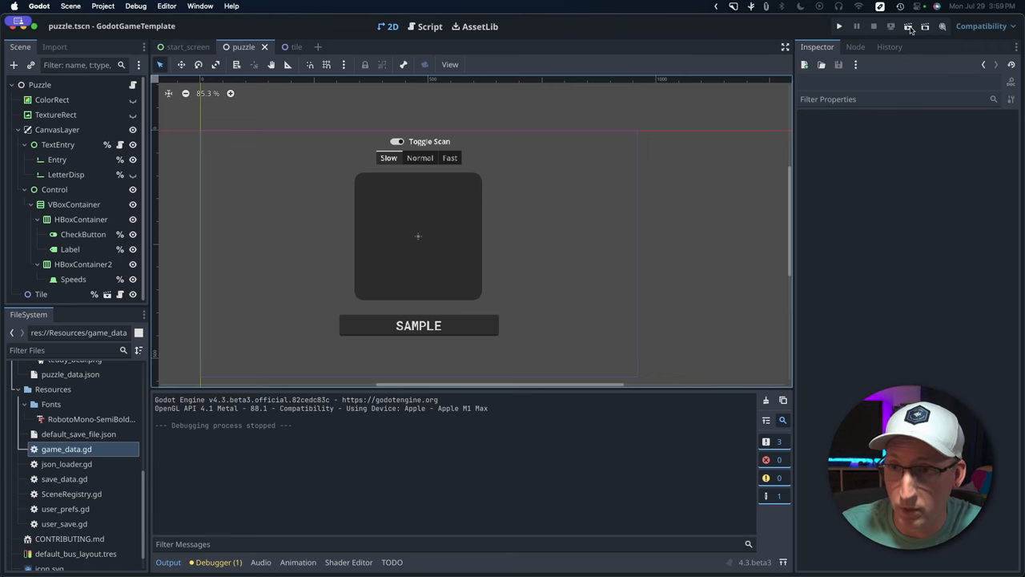
Run the puzzle scene, enter 'teddy', 'bear' and 'l;kasjd' into the LineEdit, then stop it
{"action": "left_click", "coordinate": [851, 26]}
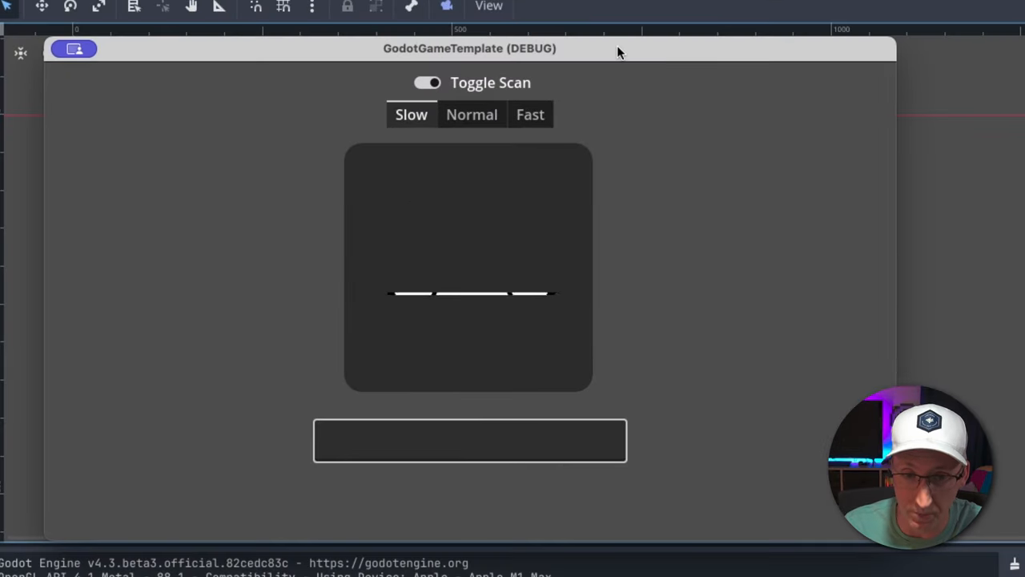
{"action": "type", "text": "teddy"}
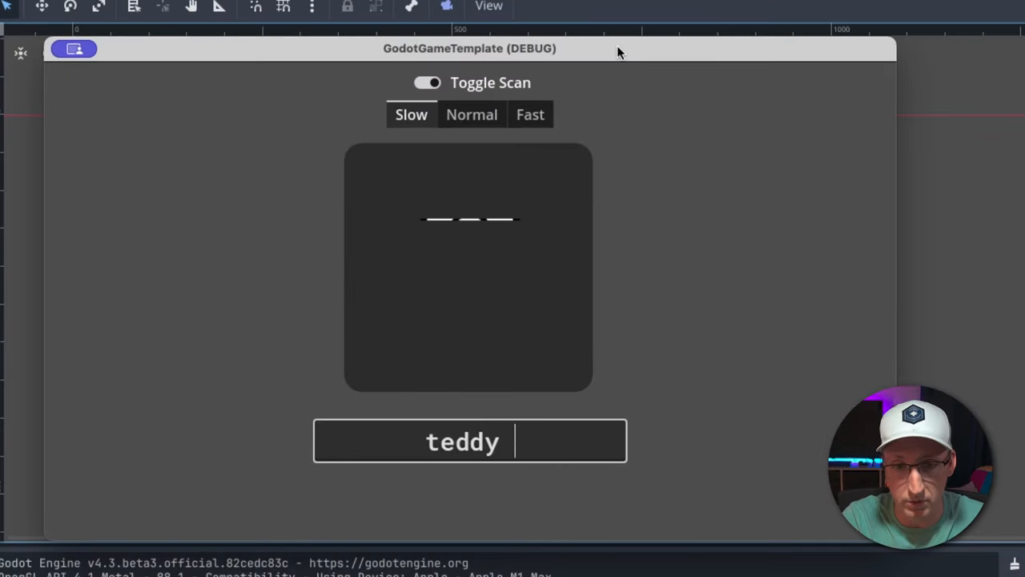
{"action": "type", "text": "bear"}
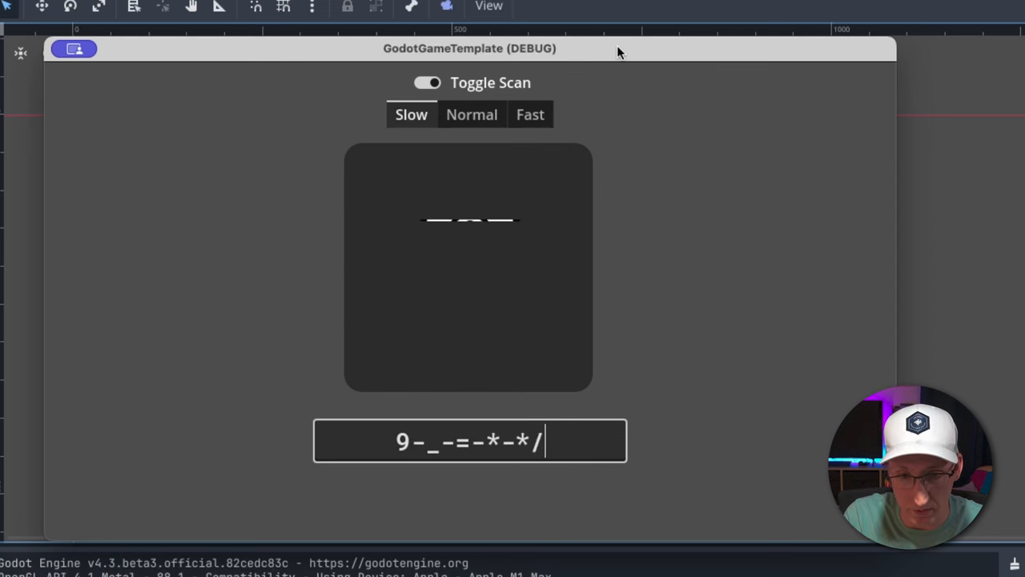
{"action": "type", "text": "l;kasjd"}
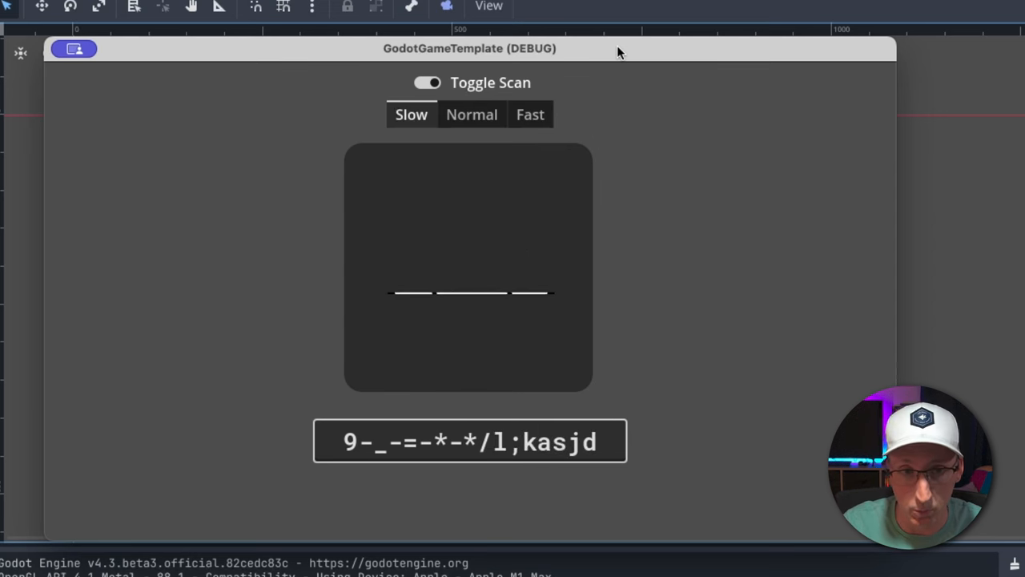
{"action": "left_click", "coordinate": [425, 83]}
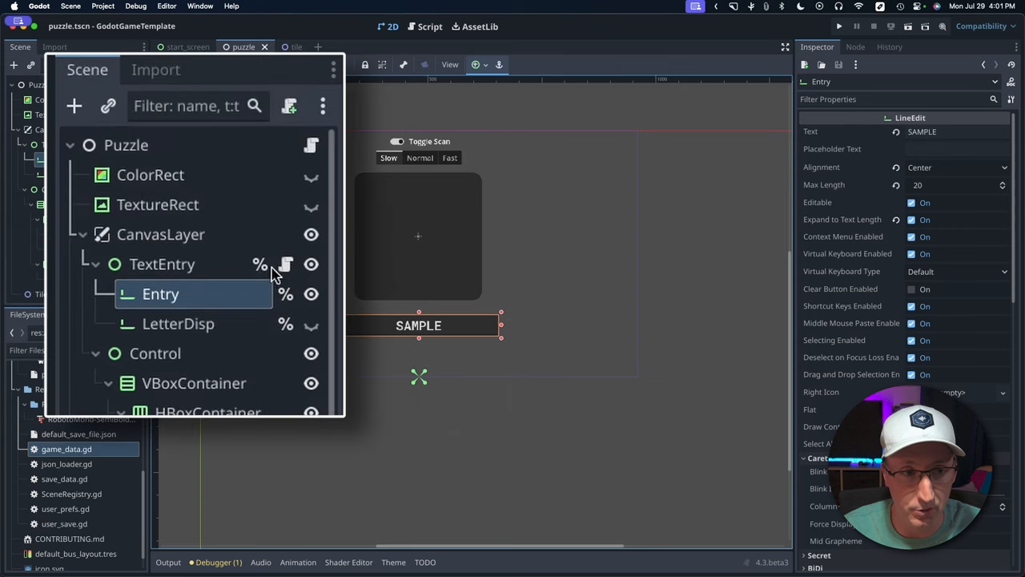
{"action": "mouse_move", "coordinate": [285, 264]}
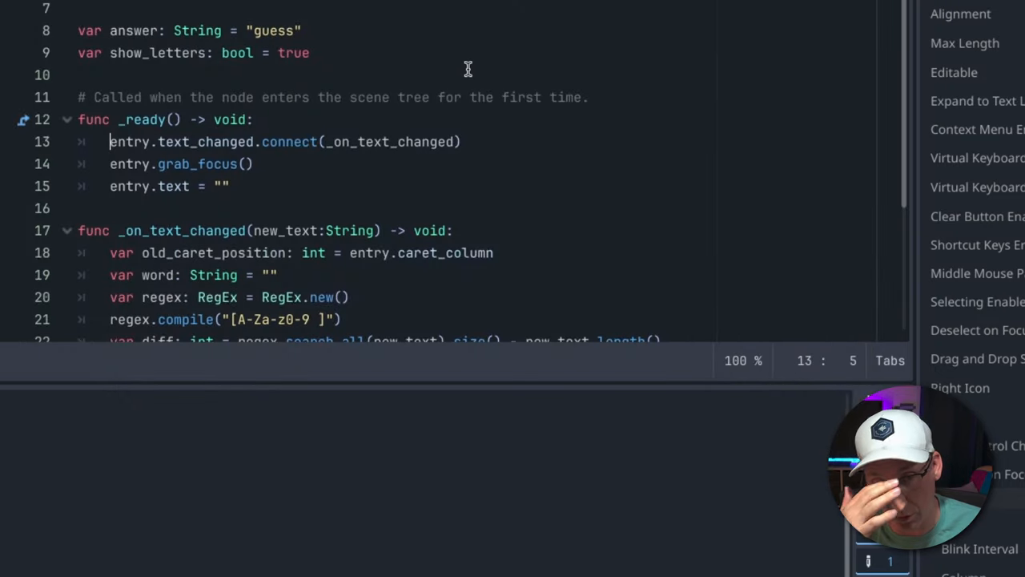
{"action": "scroll", "scroll_direction": "down", "scroll_amount": 3}
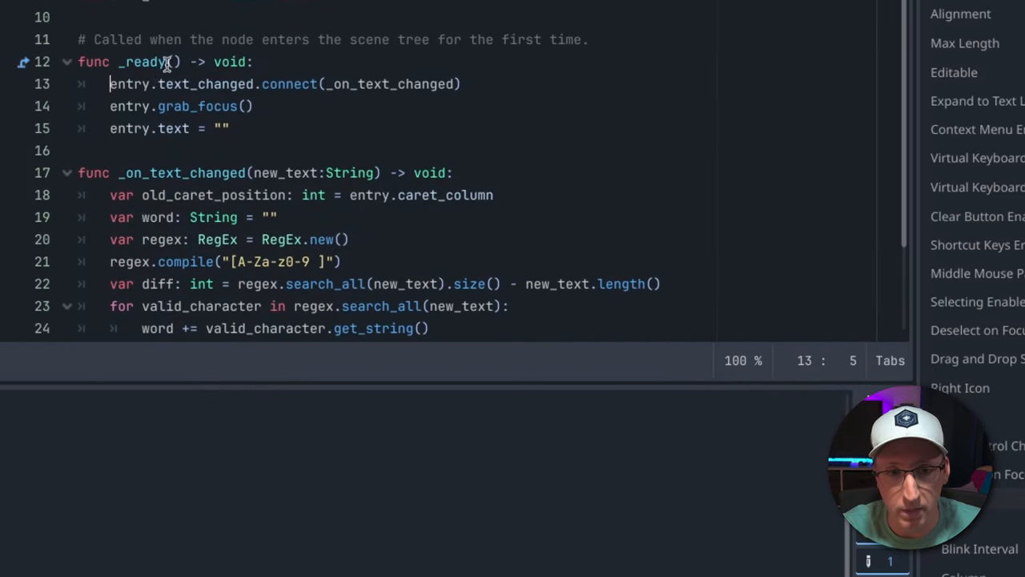
{"action": "double_click", "coordinate": [205, 84]}
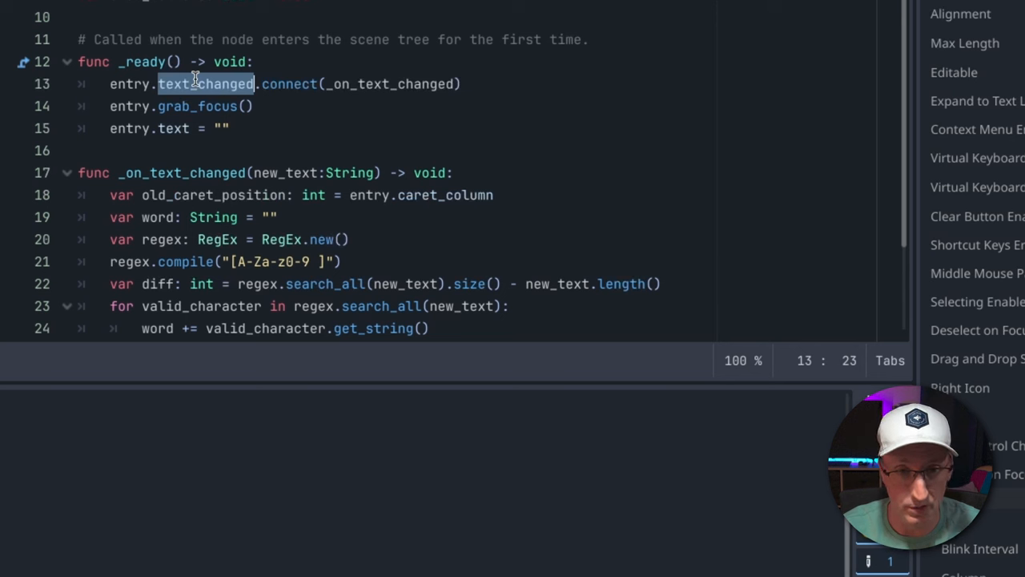
{"action": "scroll", "scroll_direction": "down", "scroll_amount": 3}
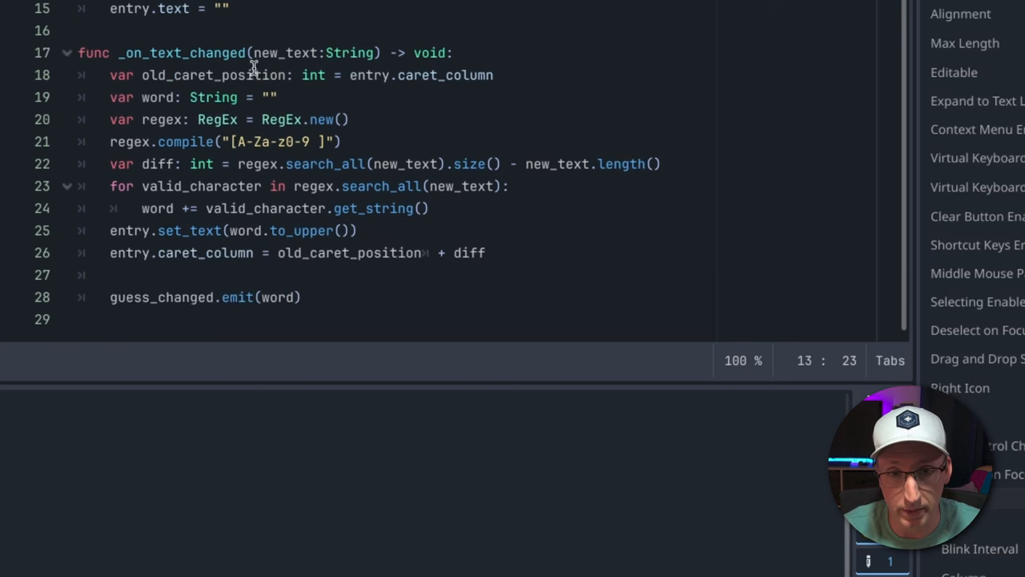
{"action": "double_click", "coordinate": [286, 53]}
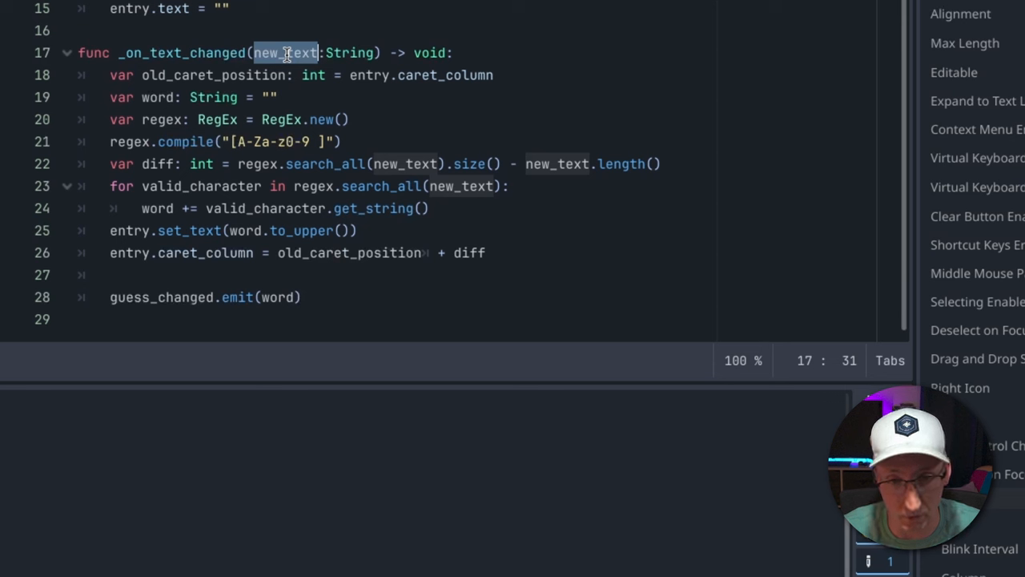
{"action": "mouse_move", "coordinate": [185, 111]}
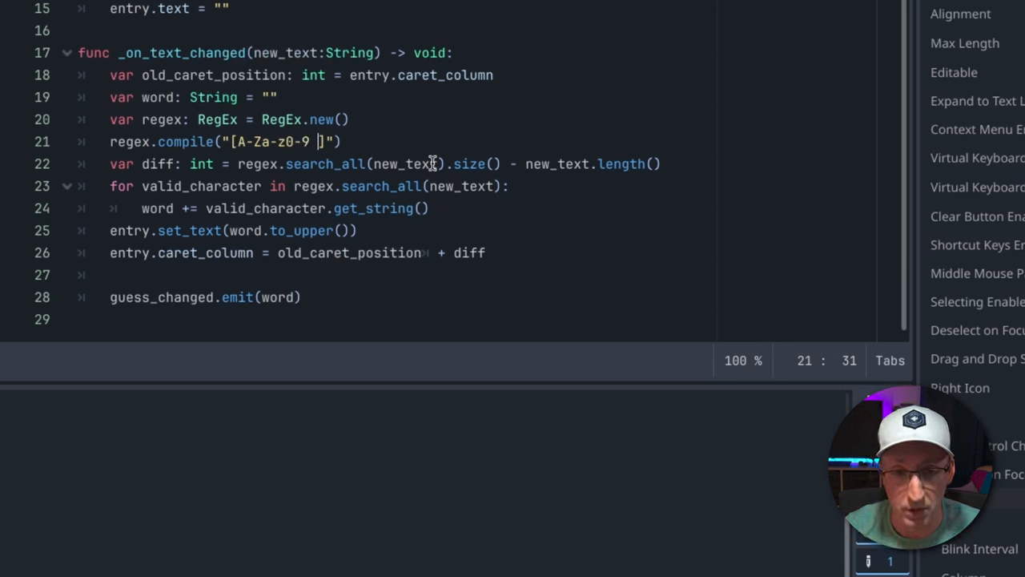
{"action": "mouse_move", "coordinate": [243, 140]}
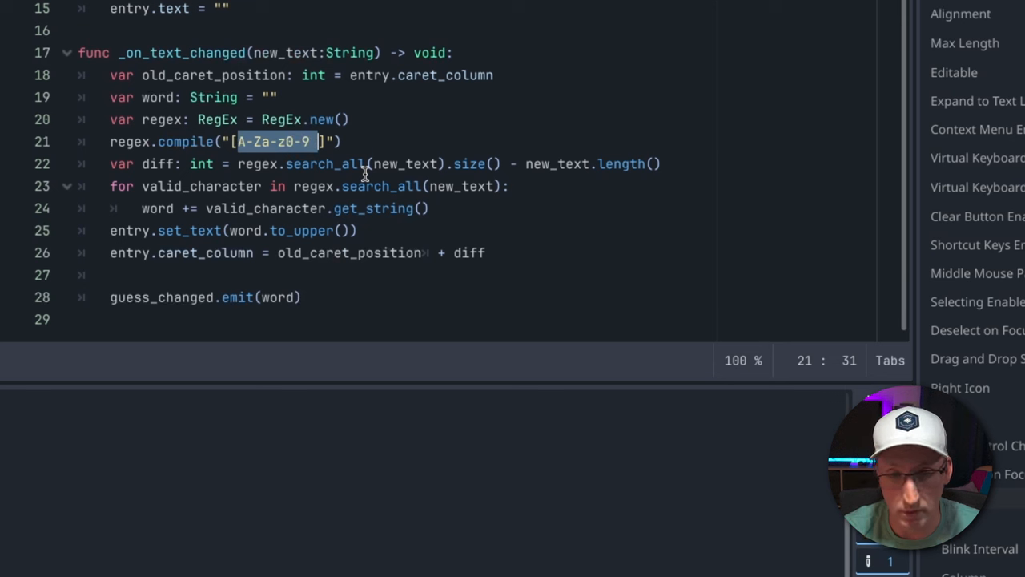
{"action": "left_click_drag", "start_coordinate": [109, 163], "coordinate": [612, 163]}
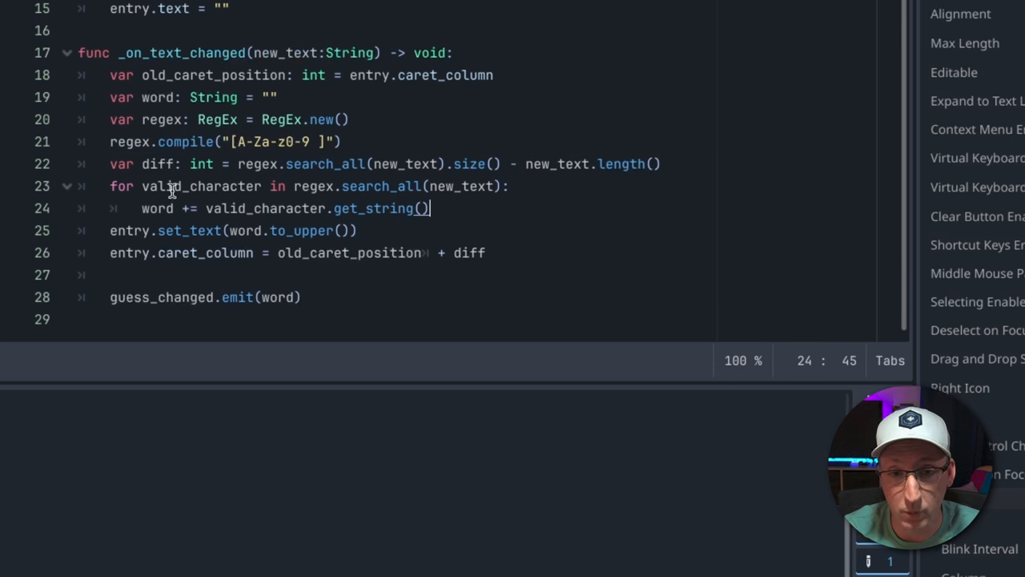
{"action": "double_click", "coordinate": [381, 185]}
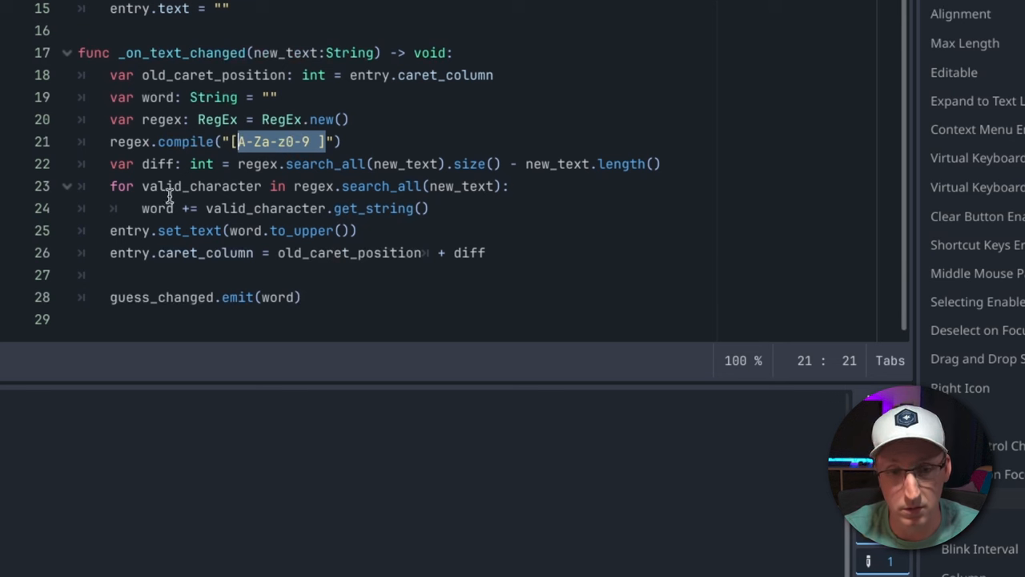
{"action": "triple_click", "coordinate": [280, 208]}
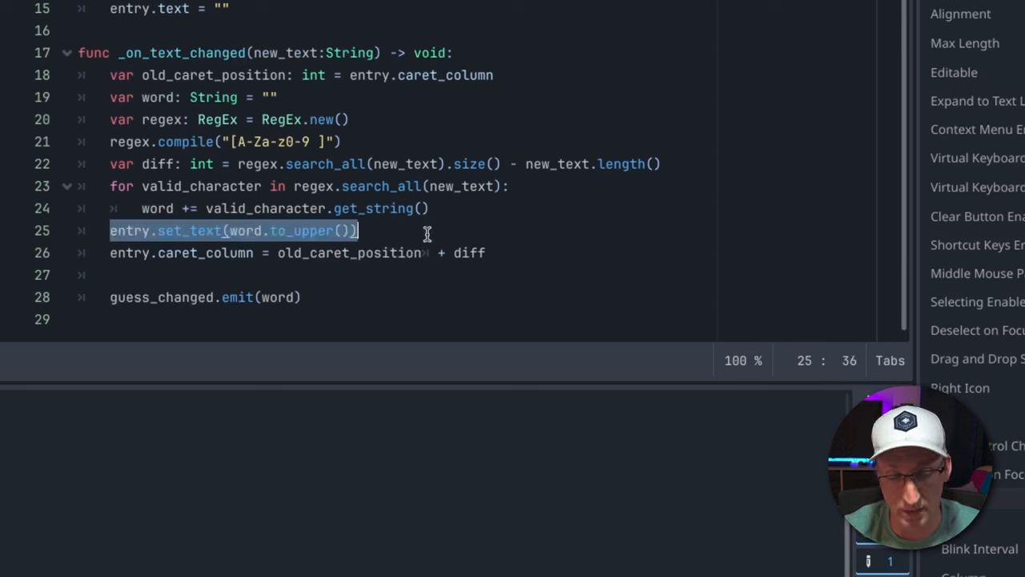
{"action": "mouse_move", "coordinate": [317, 230]}
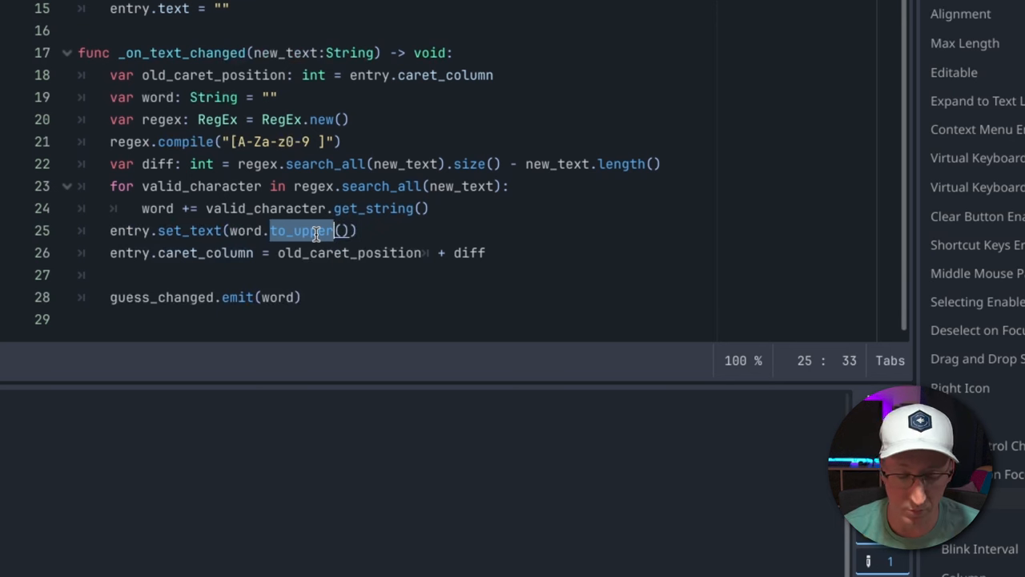
{"action": "mouse_move", "coordinate": [311, 247]}
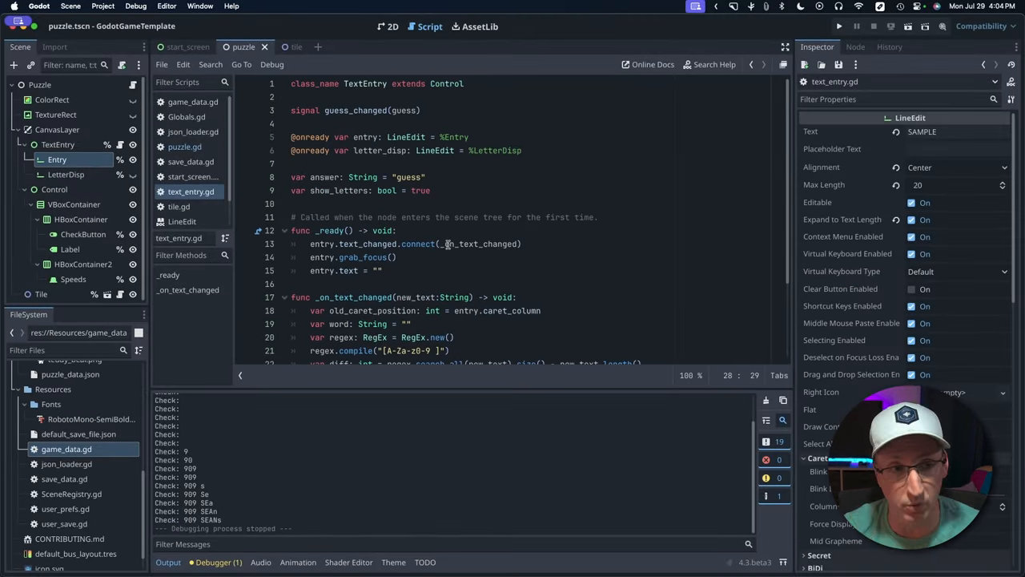
Show puzzle.gd and its _on_guess_changed handler with the print statement
{"action": "left_click", "coordinate": [184, 148]}
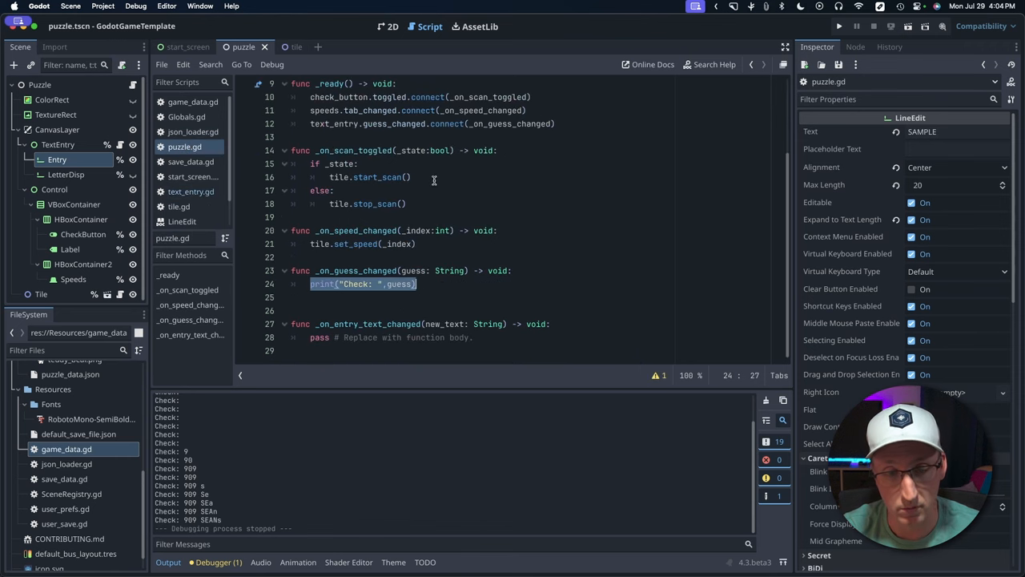
{"action": "mouse_move", "coordinate": [435, 287]}
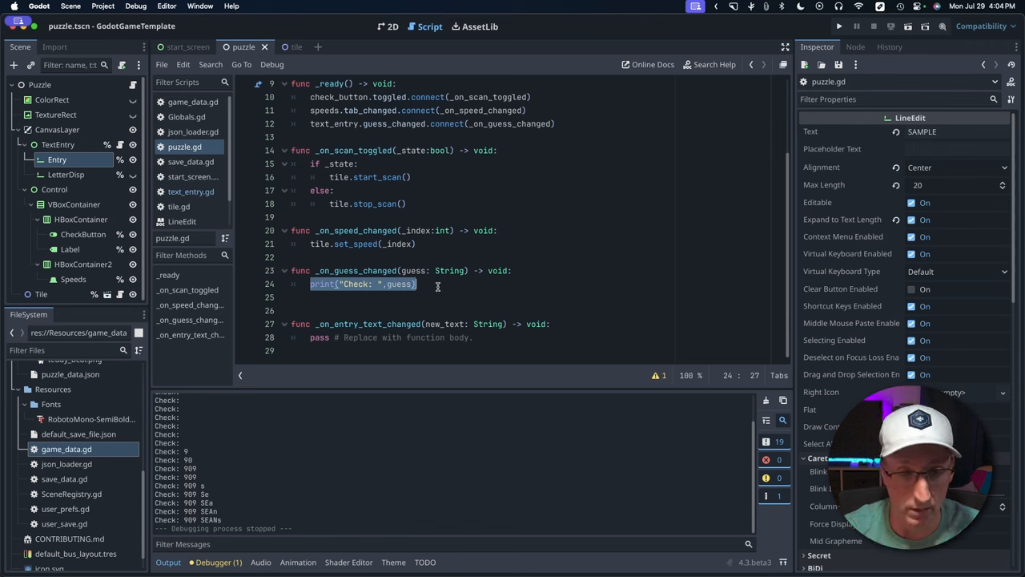
{"action": "left_click", "coordinate": [190, 192]}
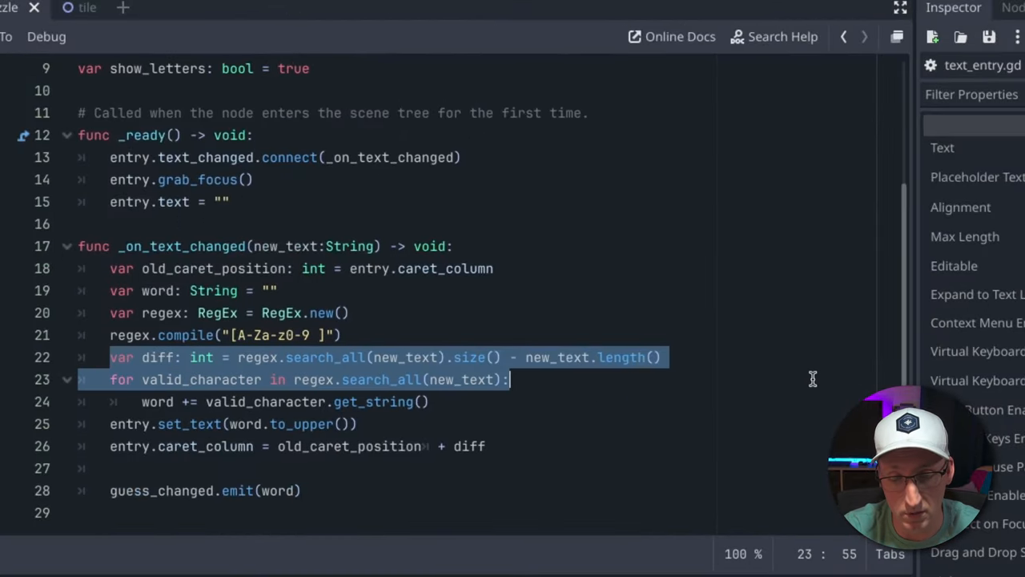
Comment out the entry.caret_column = old_caret_position + diff line in text_entry.gd with #
{"action": "left_click", "coordinate": [109, 445]}
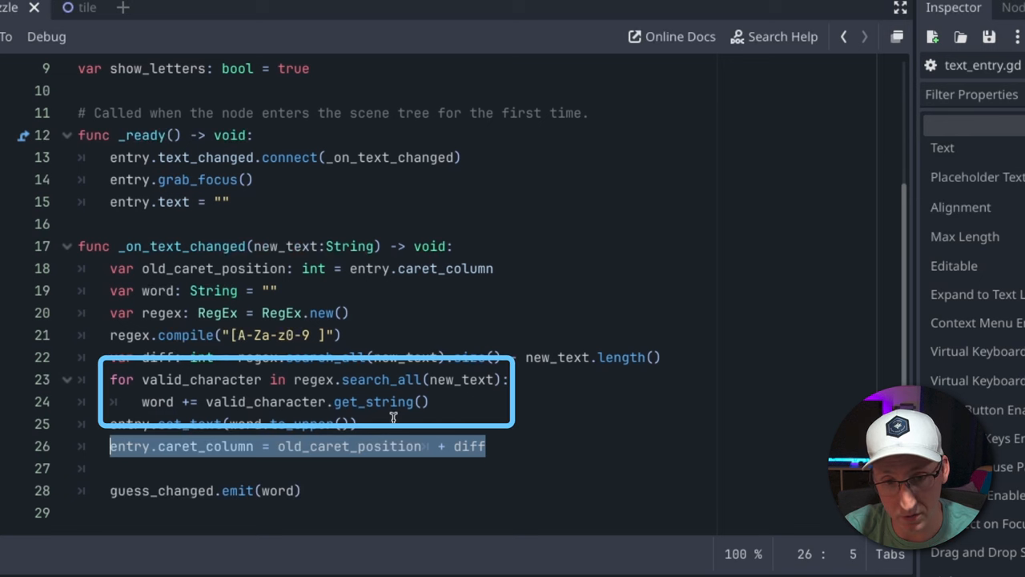
{"action": "mouse_move", "coordinate": [451, 402]}
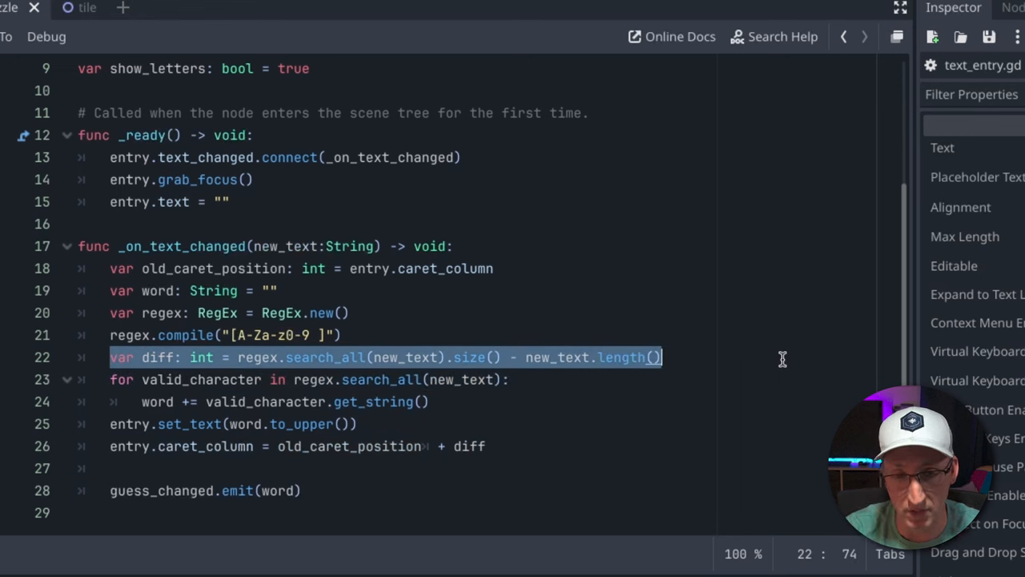
{"action": "mouse_move", "coordinate": [777, 360]}
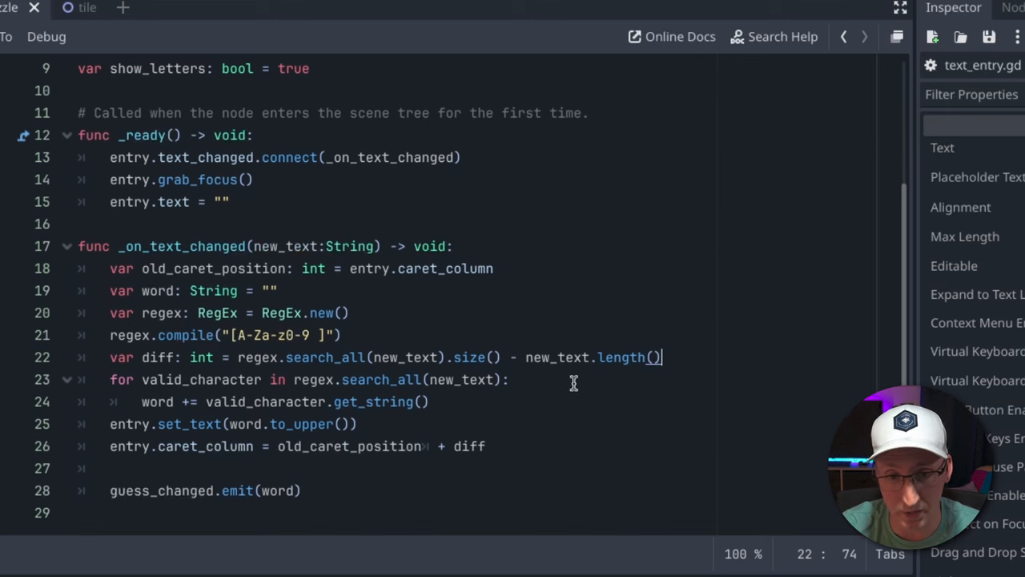
{"action": "triple_click", "coordinate": [296, 446]}
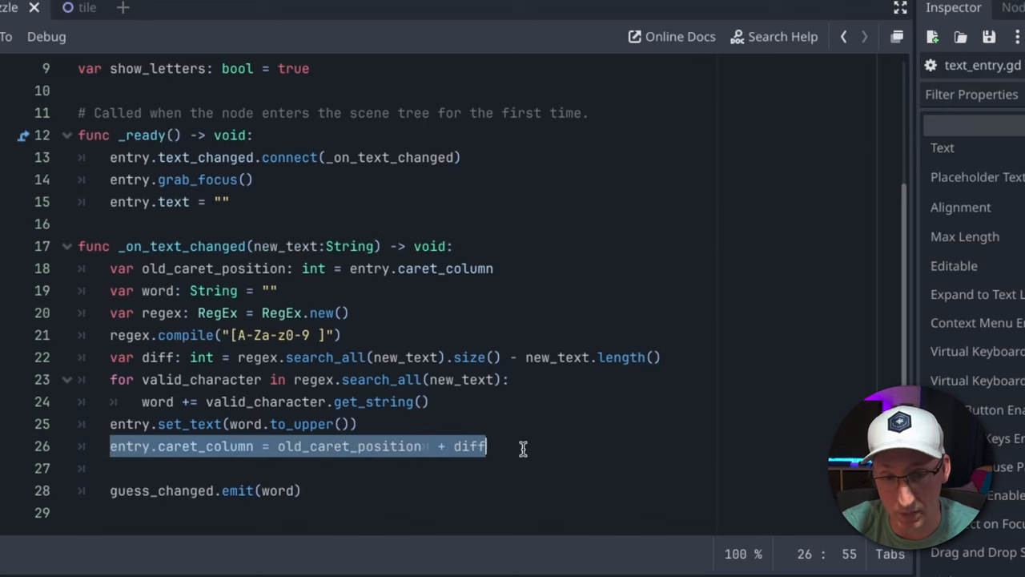
{"action": "double_click", "coordinate": [349, 445]}
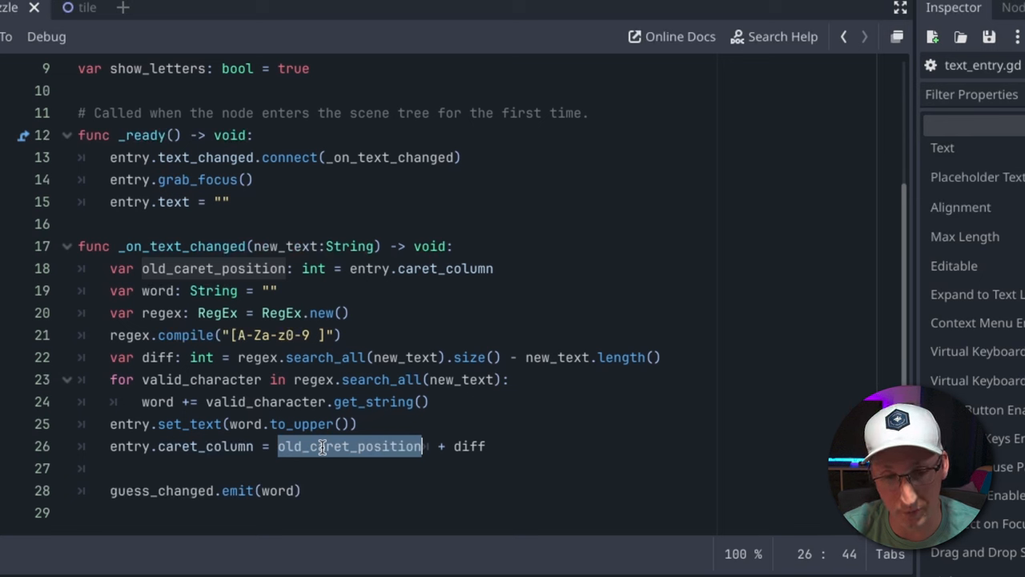
{"action": "left_click", "coordinate": [323, 445]}
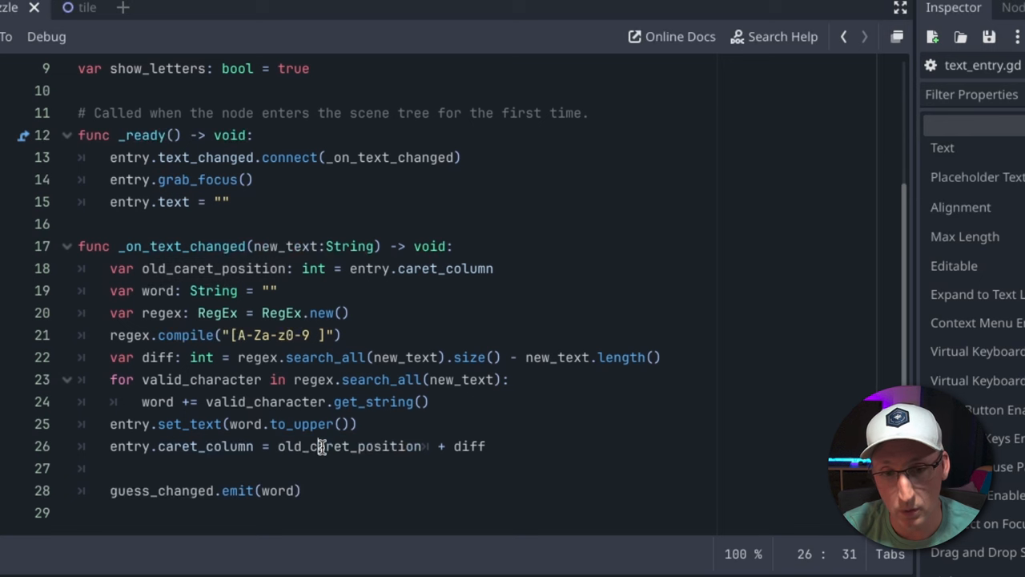
{"action": "double_click", "coordinate": [349, 445]}
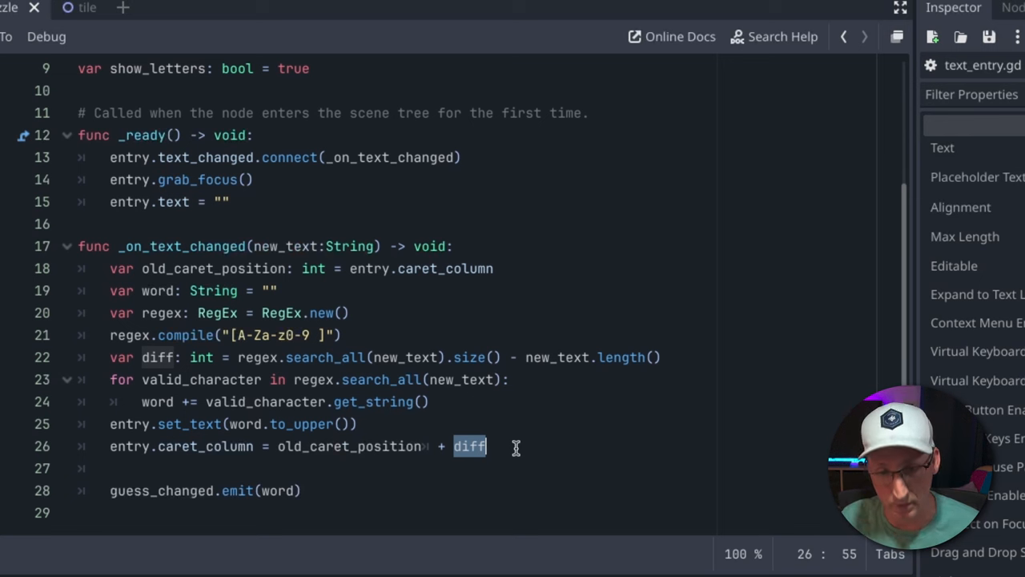
{"action": "type", "text": "#"}
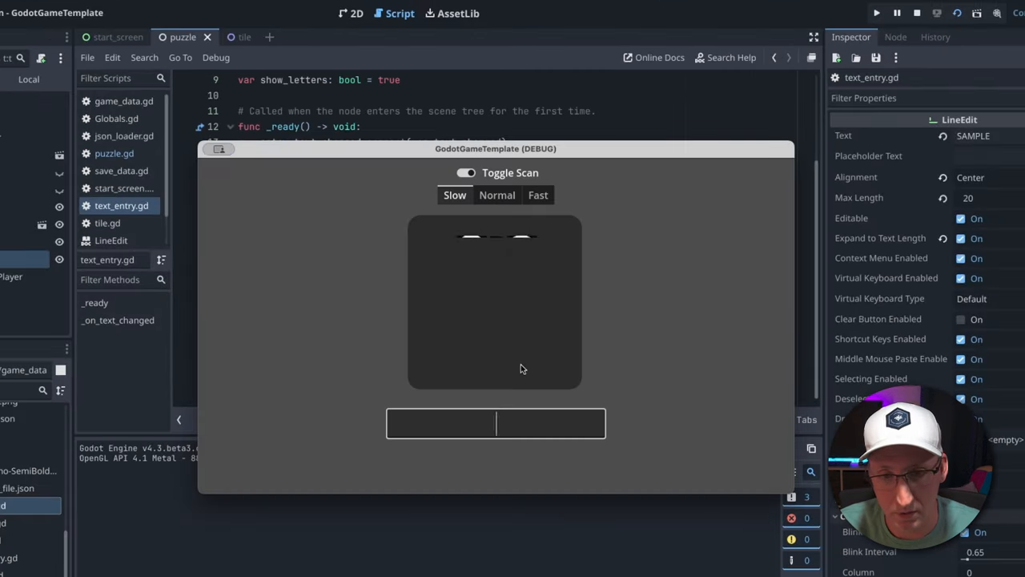
Enter DSAFDSA into the running game's LineEdit to see letters land in reverse order
{"action": "type", "text": "DSAFDSA"}
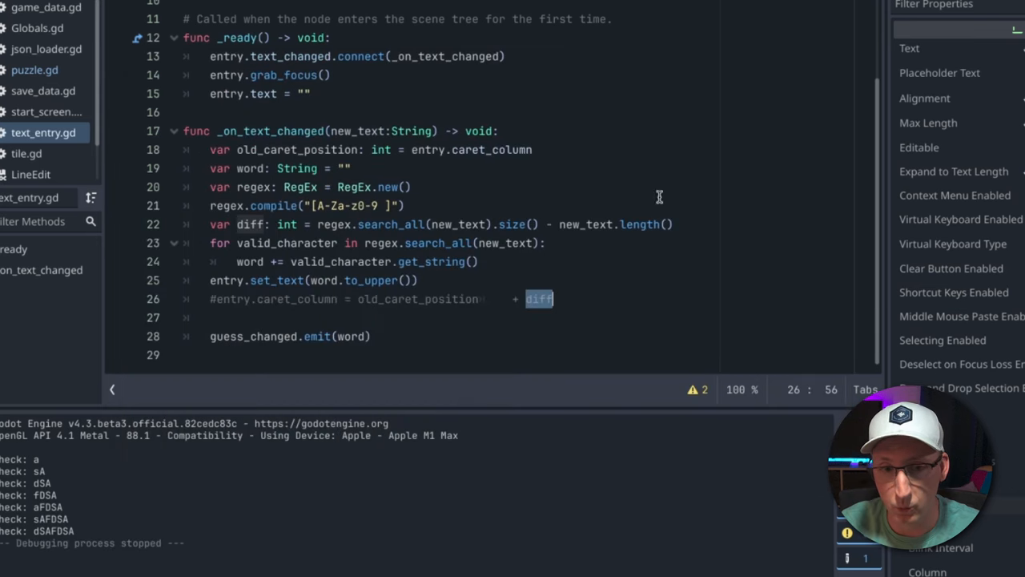
Restore the entry.caret_column caret-restoring line and save text_entry.gd
{"action": "key", "text": "cmd+s"}
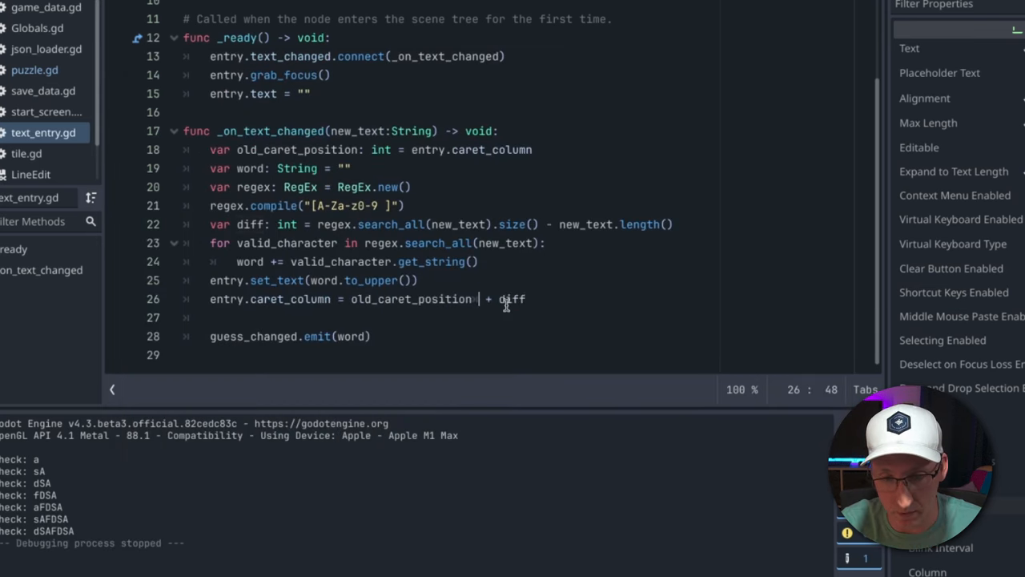
{"action": "type", "text": "#"}
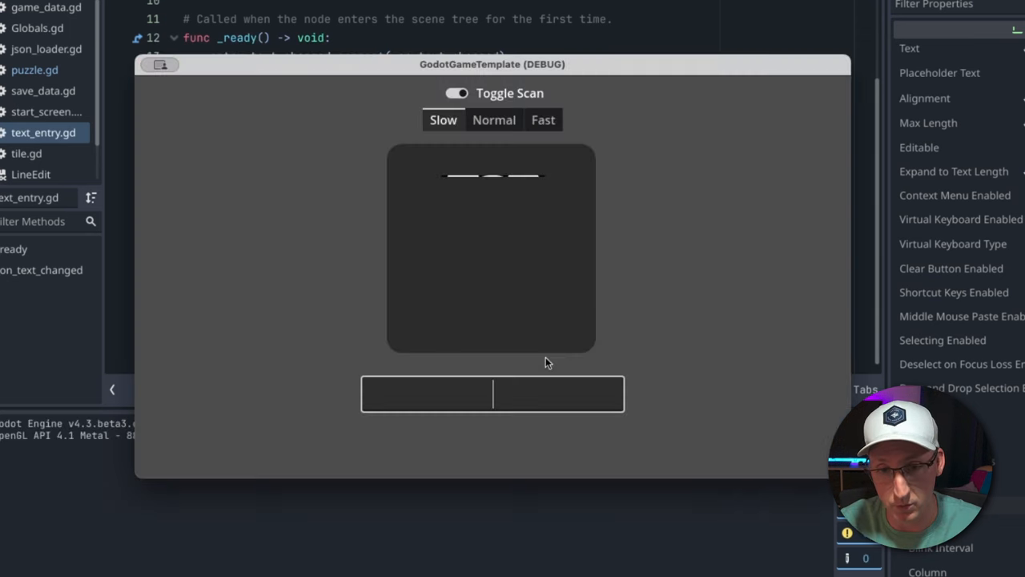
Enter asdfasdf twice into the game's LineEdit, confirming it shows ASDFASDF in order
{"action": "type", "text": "ASDFASDF"}
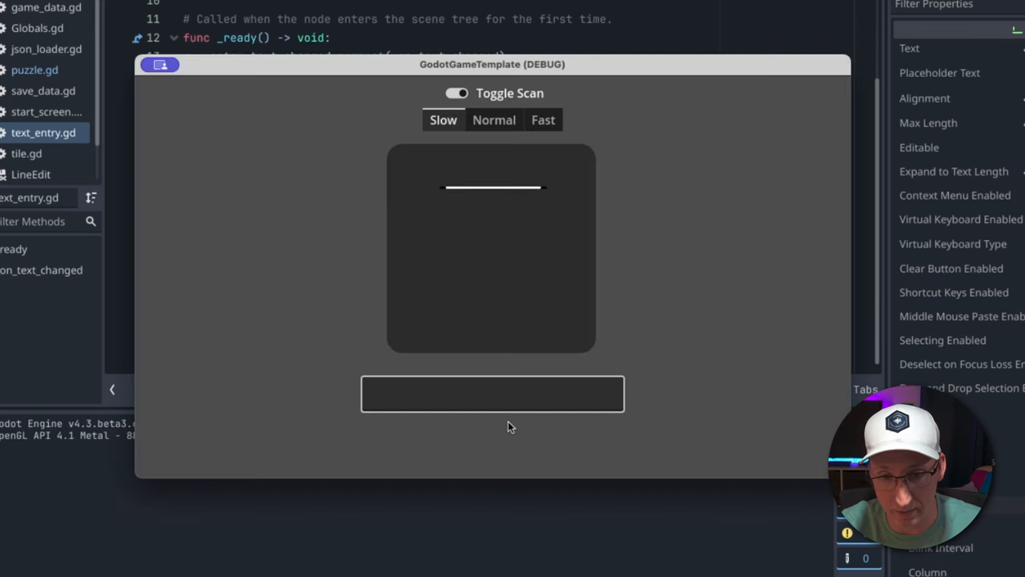
{"action": "type", "text": "ASDFASDF"}
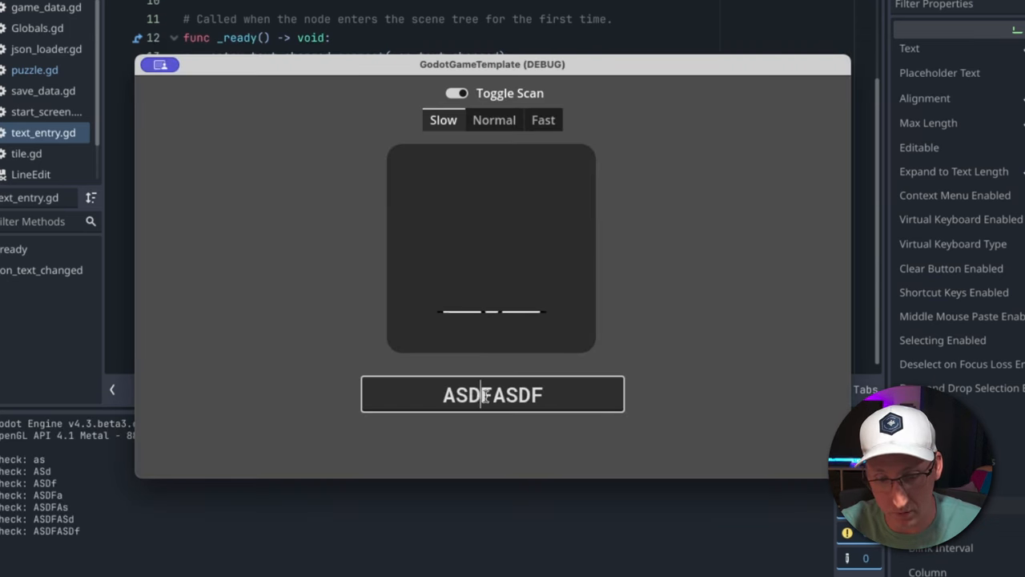